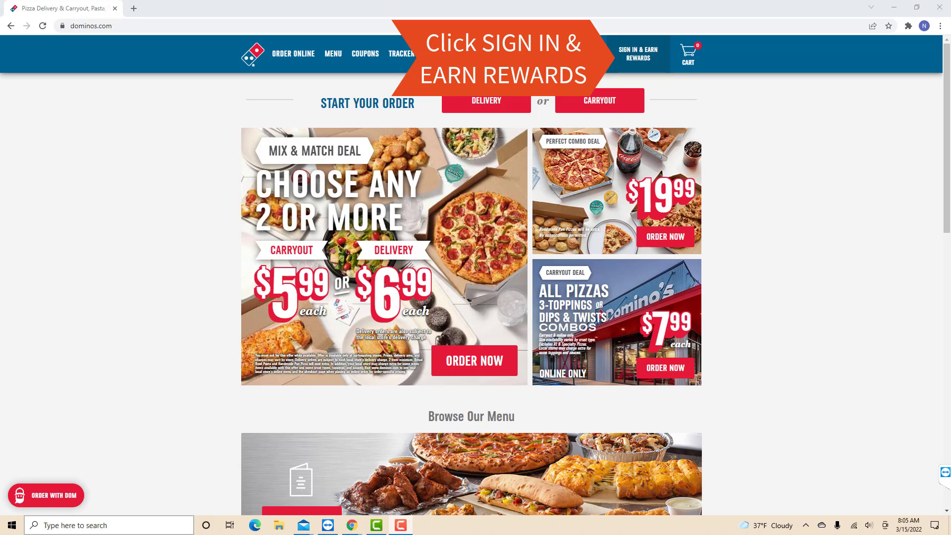
Sign in to the Domino's rewards account from the top bar's Sign In & Earn Rewards link
click(638, 54)
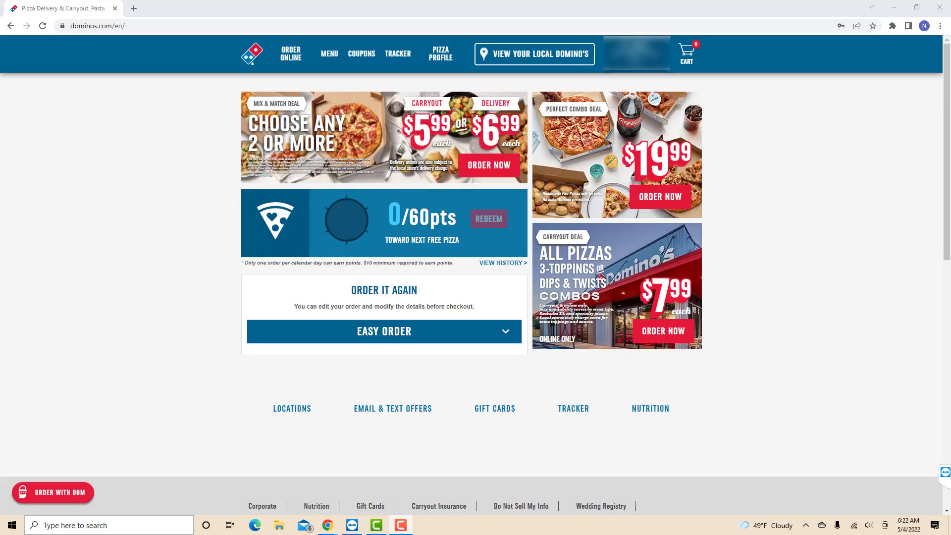
click(397, 53)
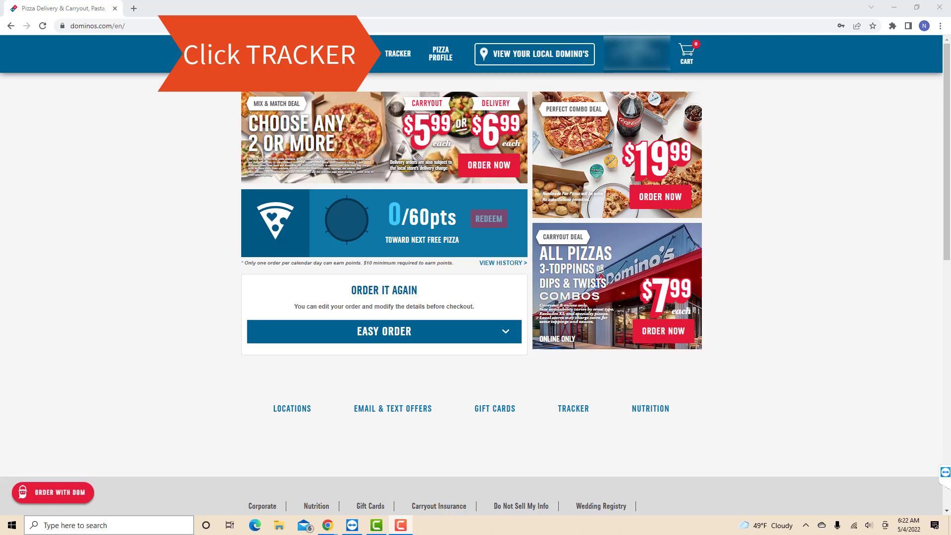
Open the Tracker page and enter a phone number in the track-your-order form
click(398, 53)
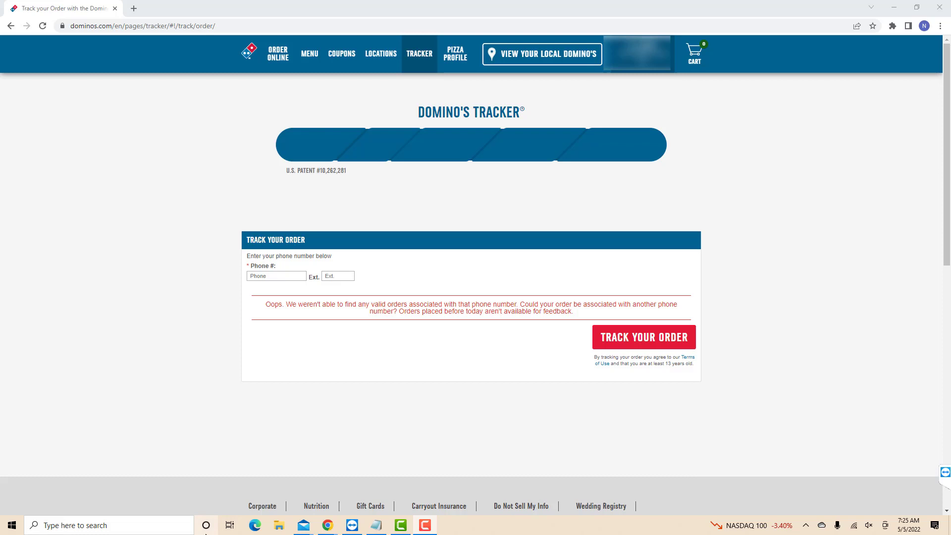
click(276, 276)
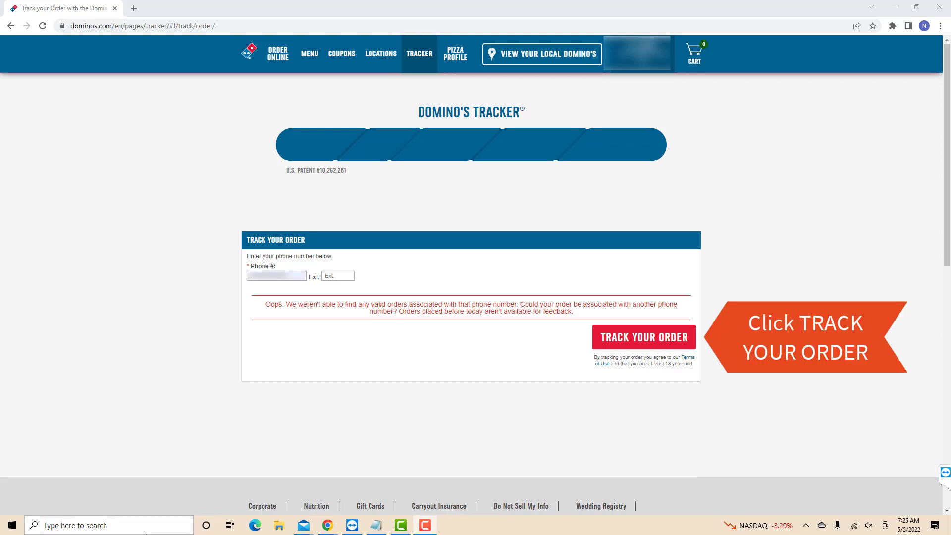